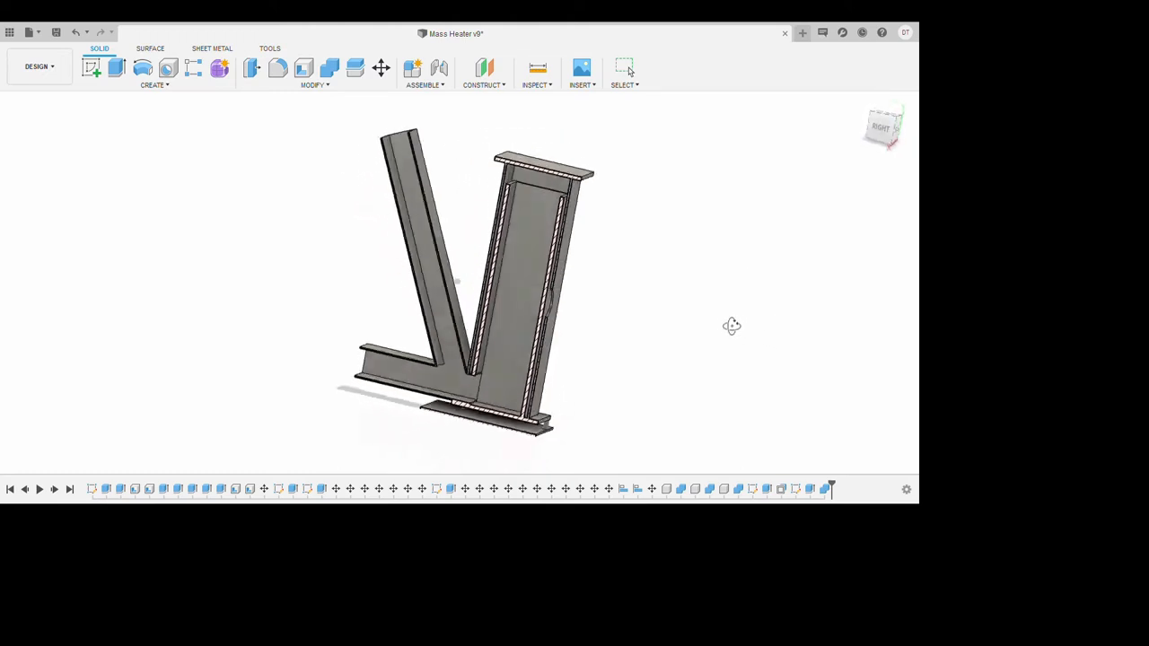
# - Orbit the stove frame to a tilted, rotated angle showing the tubing frame and box housing
pyautogui.moveTo(733, 327); pyautogui.dragTo(815, 316)
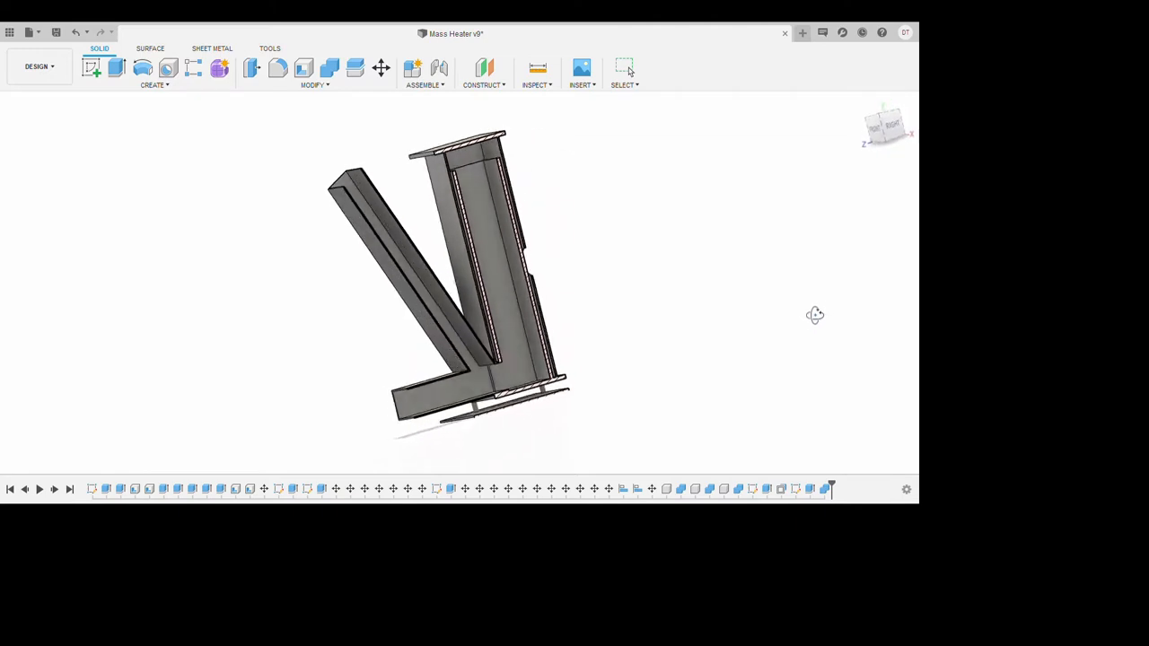
pyautogui.moveTo(815, 315); pyautogui.dragTo(793, 341)
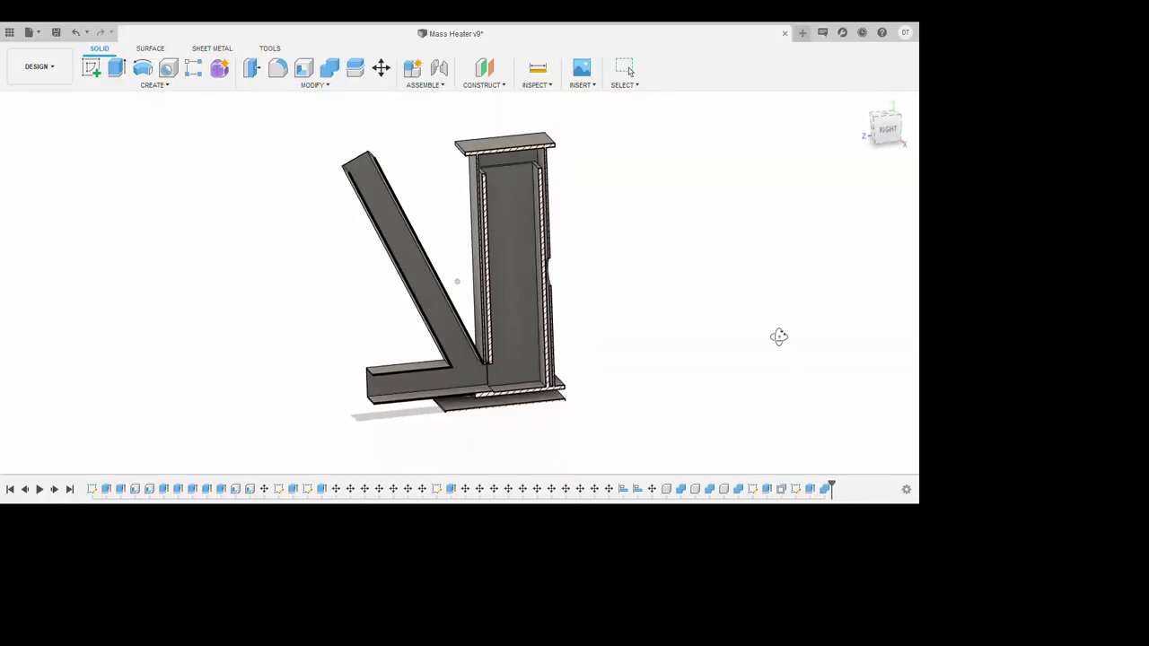
# - Orbit slightly to a near side-on view of the upright column and angled feed arm
pyautogui.moveTo(779, 338); pyautogui.dragTo(784, 332)
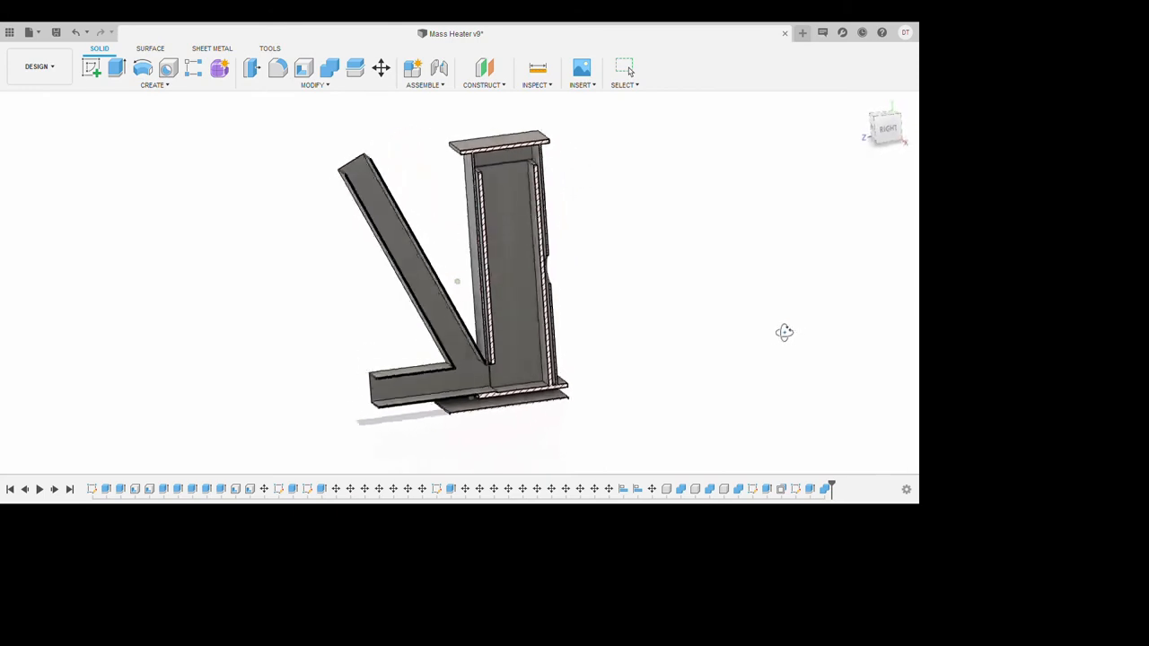